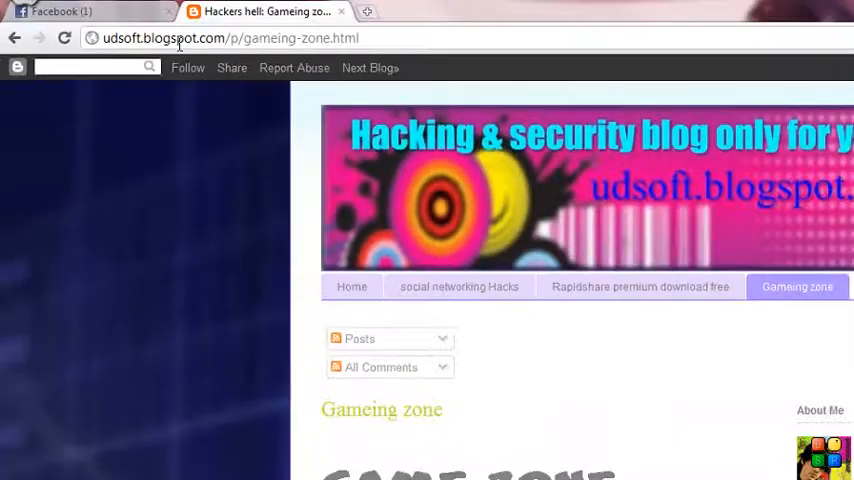
- Back out of the broken link and follow the PCSX 2.6 'TO DOWNLOAD CLICK HERE' link
{"action": "scroll", "scroll_direction": "down", "scroll_amount": 3}
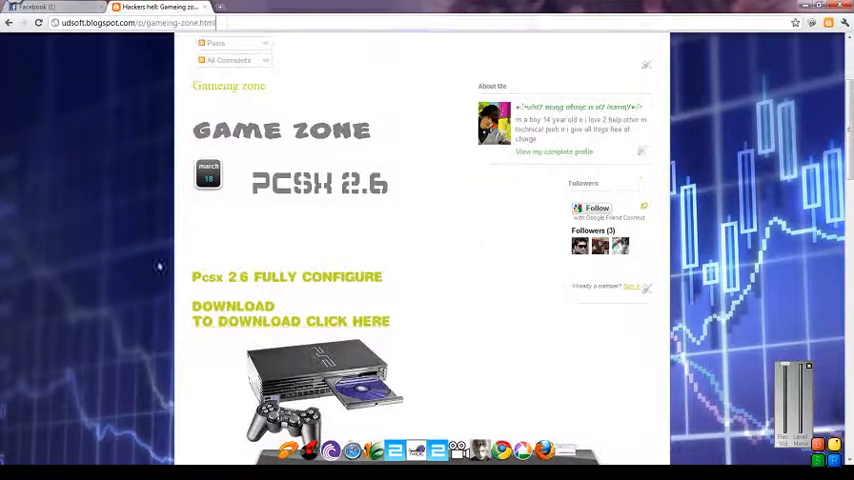
{"action": "scroll", "scroll_direction": "down", "scroll_amount": 3}
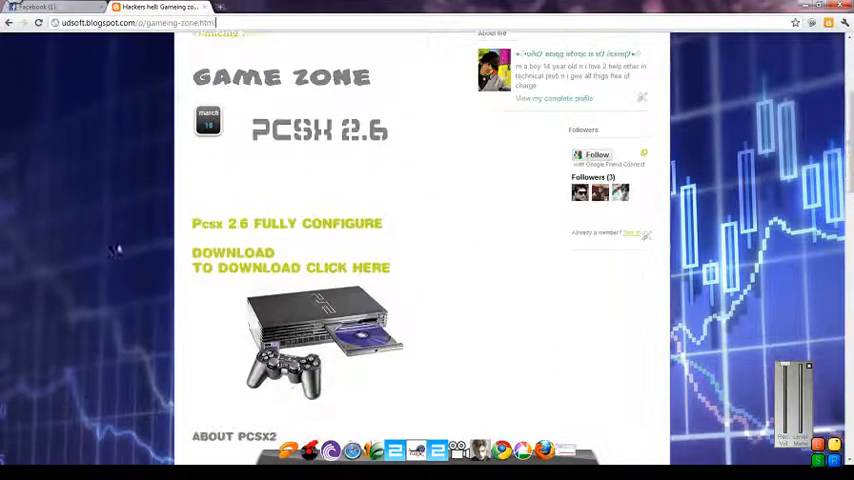
{"action": "scroll", "scroll_direction": "up", "scroll_amount": 3}
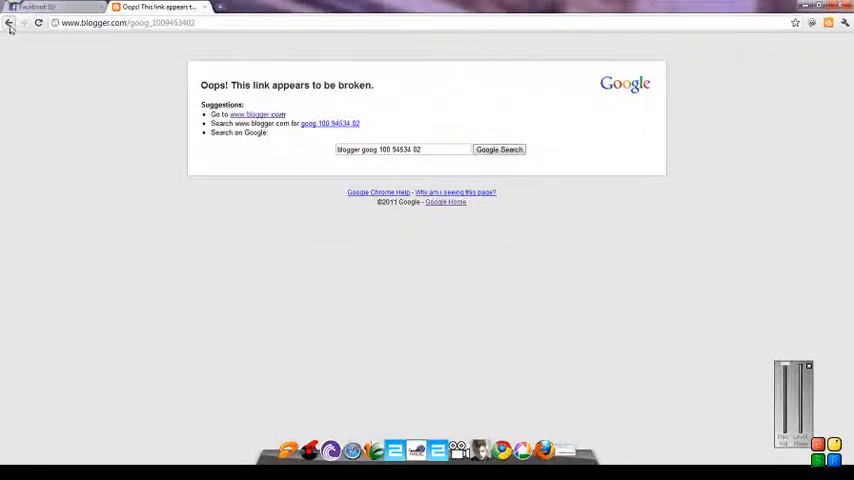
{"action": "left_click", "coordinate": [10, 24]}
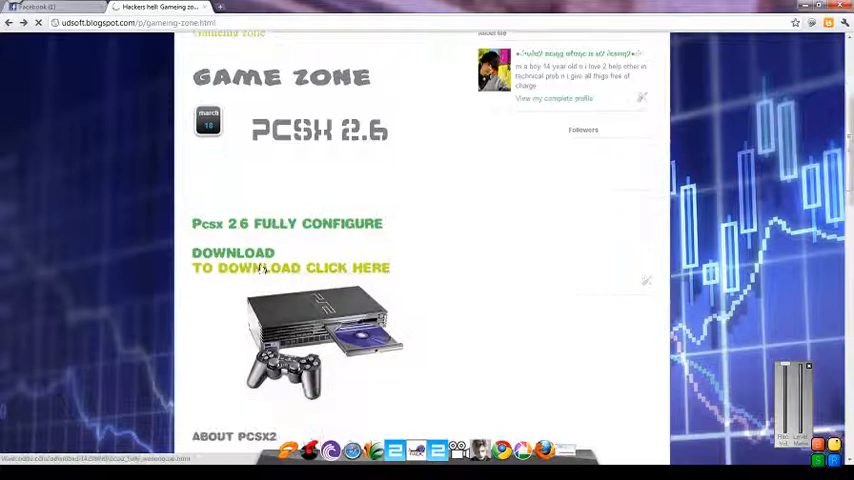
{"action": "left_click", "coordinate": [292, 268]}
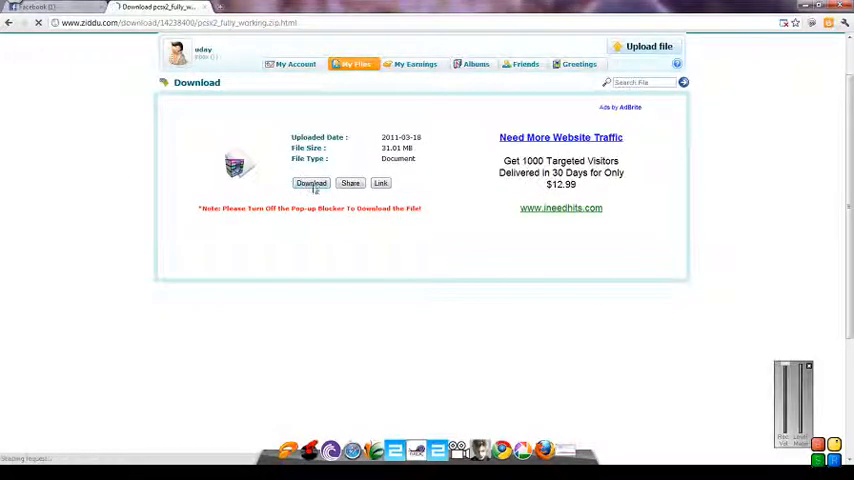
- Start the PCSX2 file download, retrying and submitting the verification page
{"action": "left_click", "coordinate": [312, 184]}
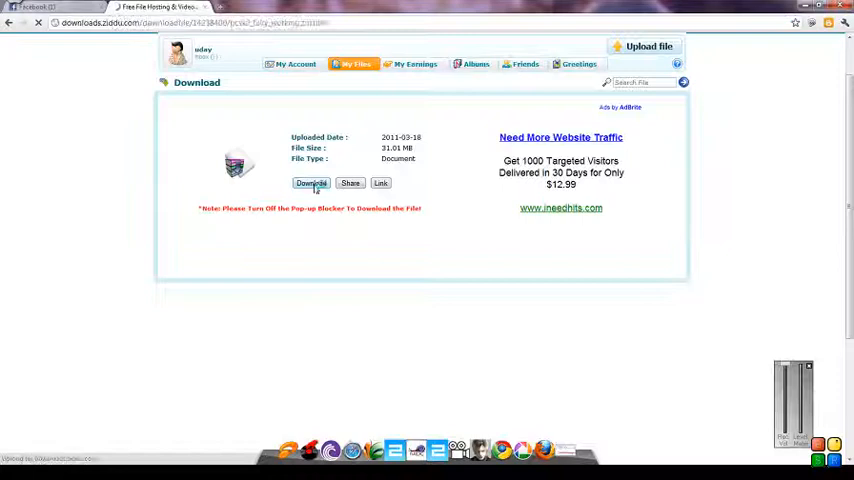
{"action": "left_click", "coordinate": [312, 184]}
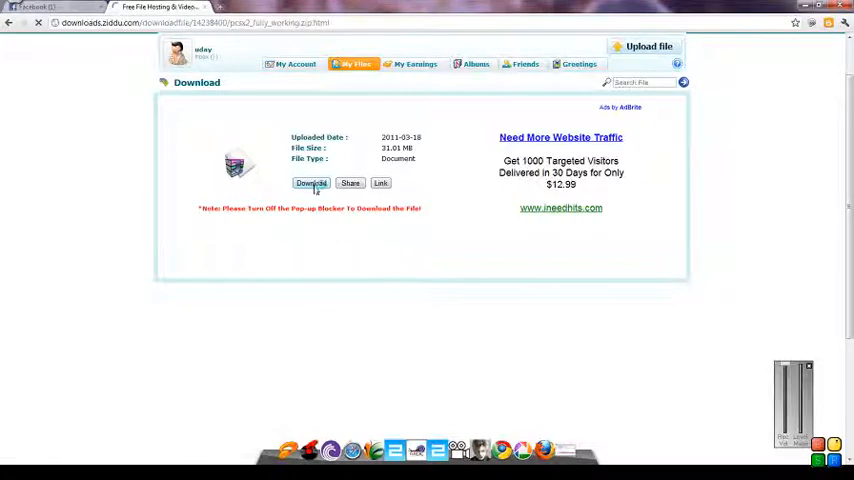
{"action": "left_click", "coordinate": [312, 184]}
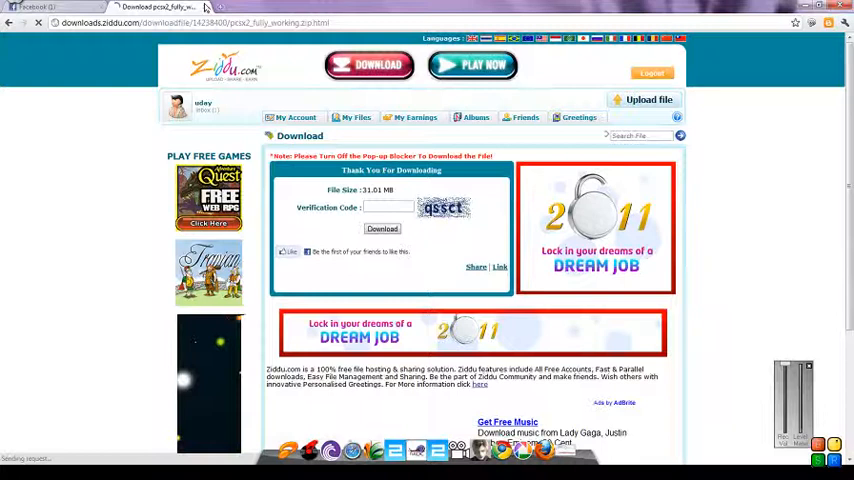
{"action": "left_click", "coordinate": [10, 452]}
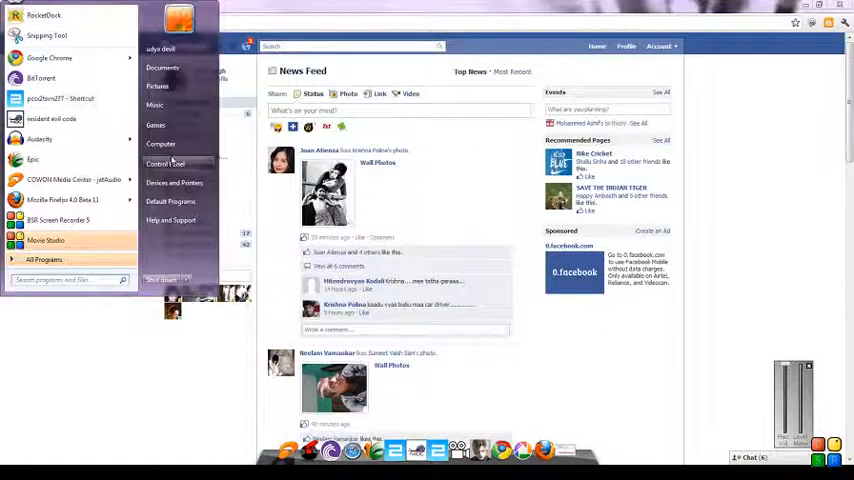
- Open drive D from Computer and open the 'pcsx2 fully working' ZIP archive
{"action": "left_click", "coordinate": [160, 144]}
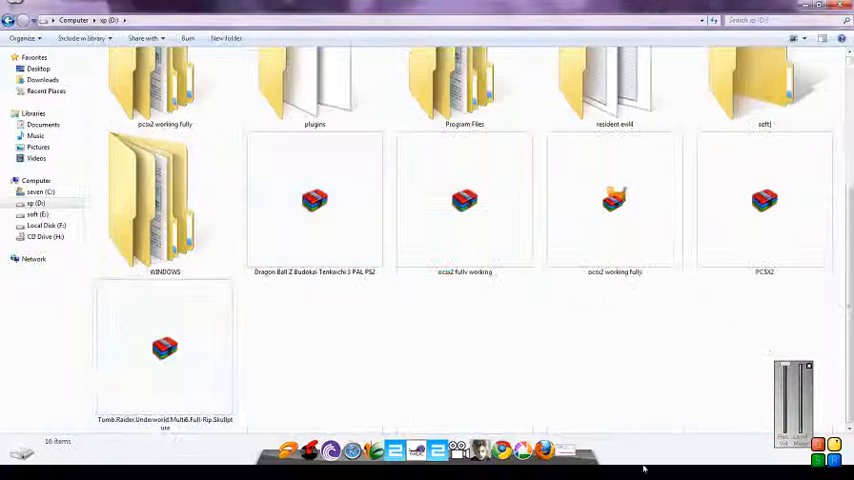
{"action": "left_click", "coordinate": [464, 264]}
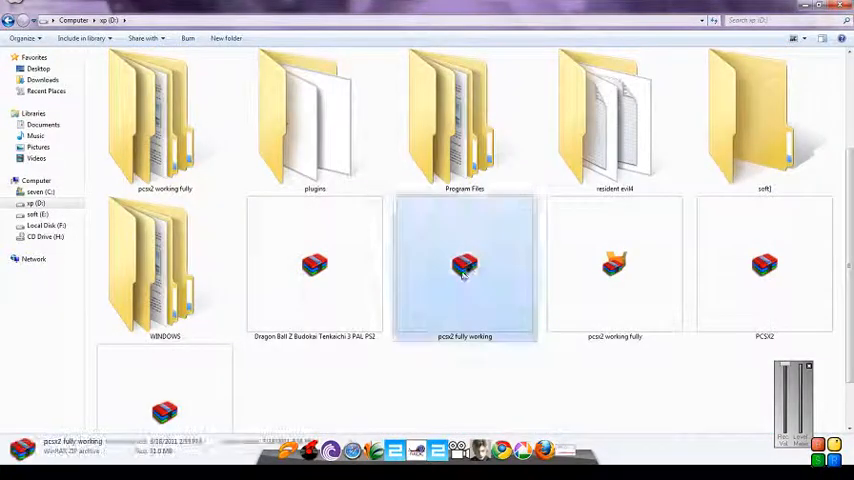
{"action": "double_click", "coordinate": [464, 264]}
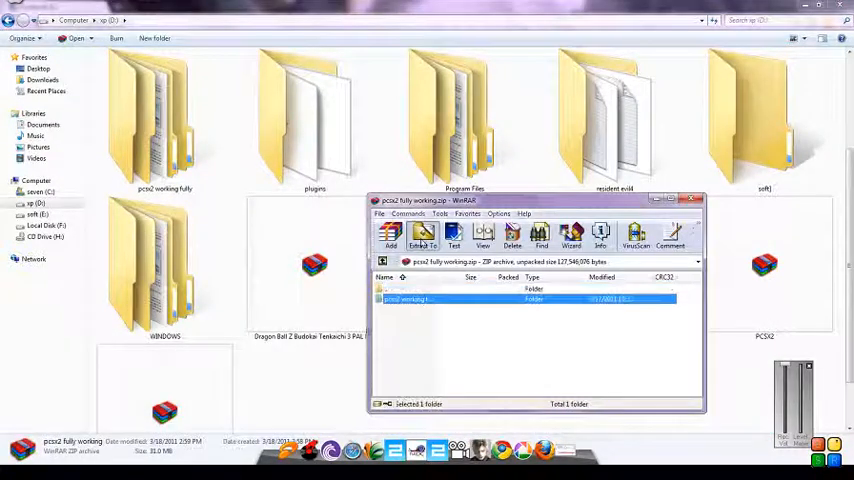
- Extract the archive to the drive, replacing all existing files, and close WinRAR
{"action": "left_click", "coordinate": [422, 236]}
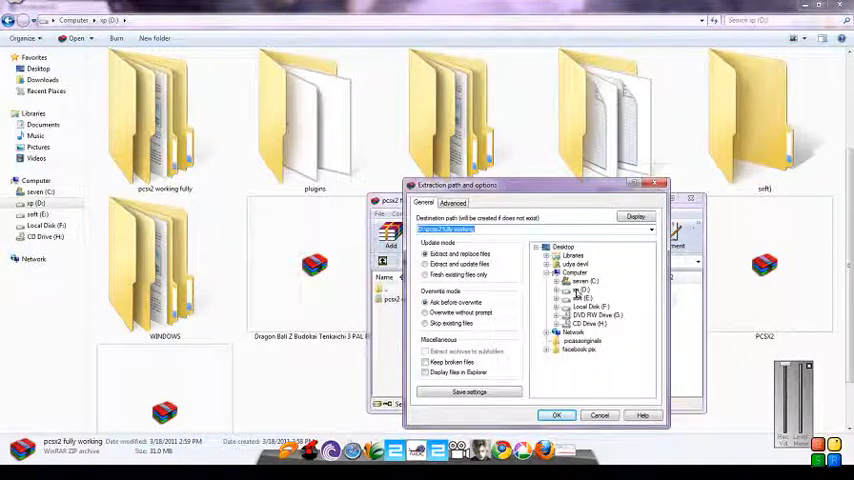
{"action": "left_click", "coordinate": [556, 416]}
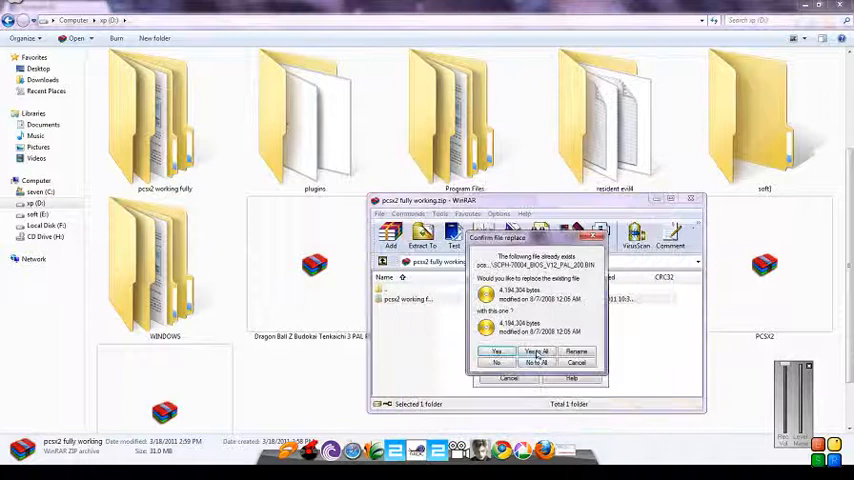
{"action": "left_click", "coordinate": [538, 352]}
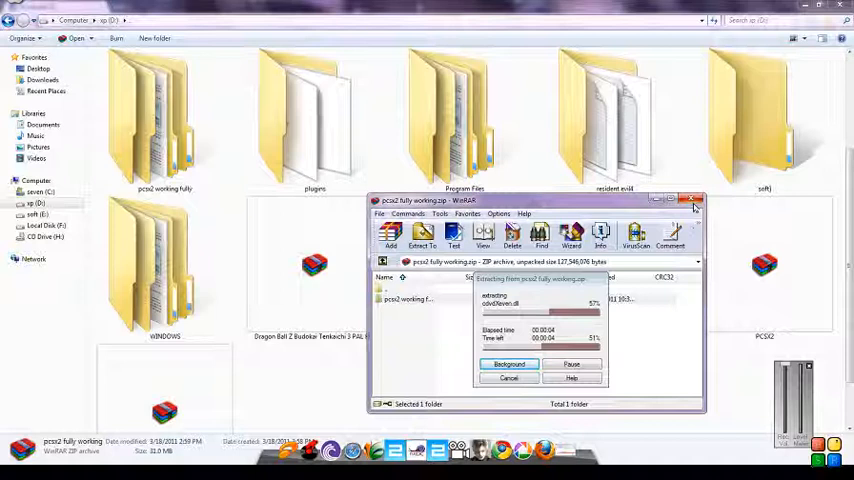
{"action": "mouse_move", "coordinate": [696, 204]}
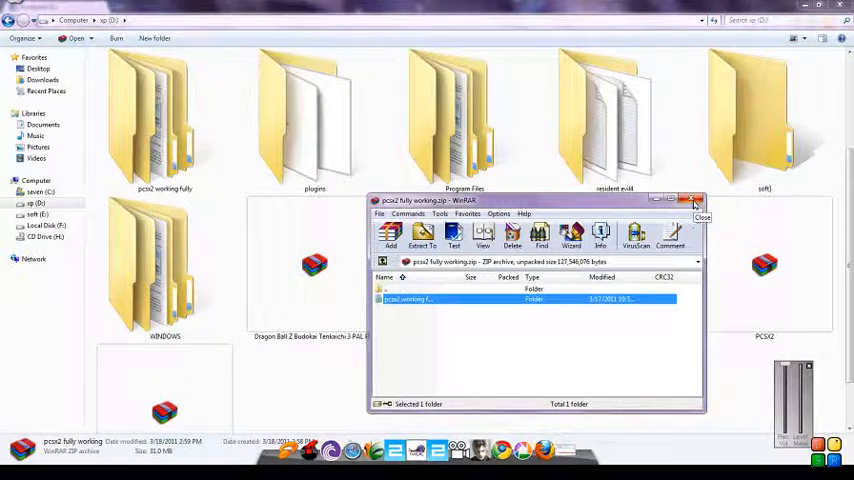
{"action": "left_click", "coordinate": [698, 200]}
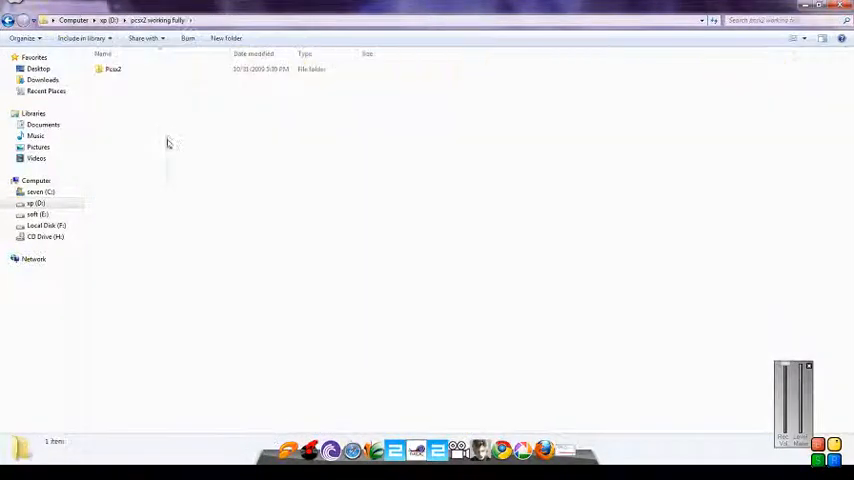
- Launch pcsx2-legacy from the extracted Pcsx2 folder
{"action": "double_click", "coordinate": [112, 68]}
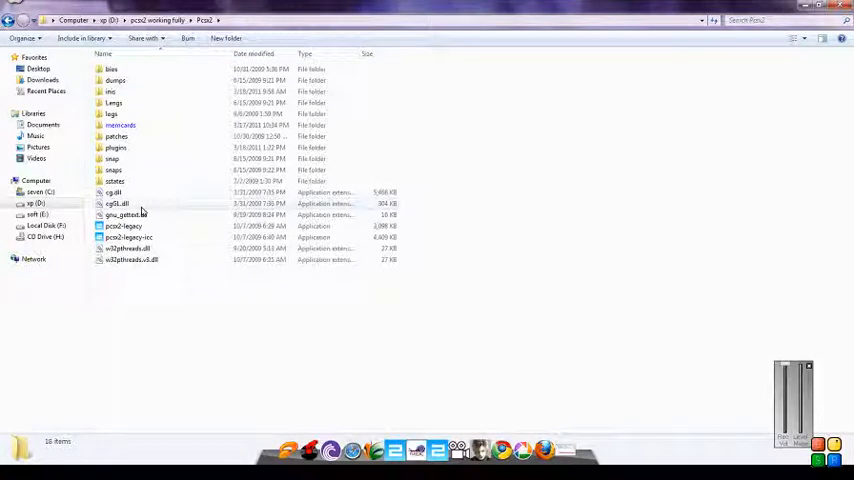
{"action": "double_click", "coordinate": [122, 224]}
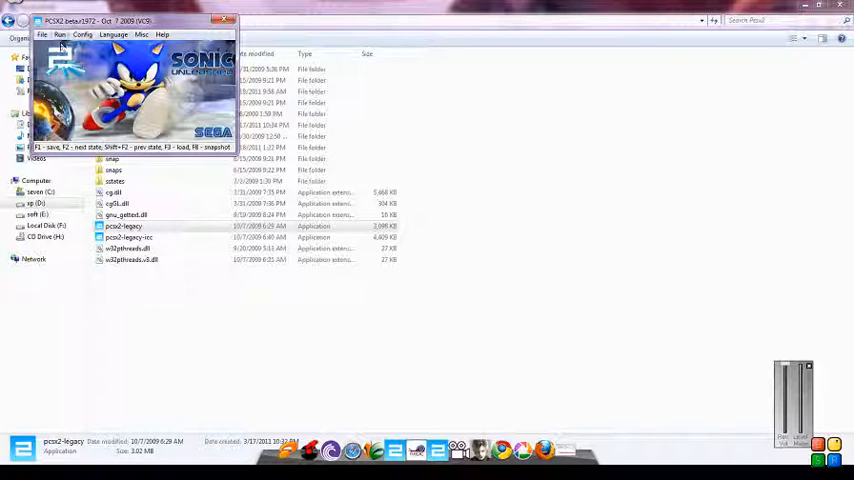
- Run the RESIDENT EVIL OUTBREAK disc image via Run CD/DVD (ISO)
{"action": "left_click", "coordinate": [42, 34]}
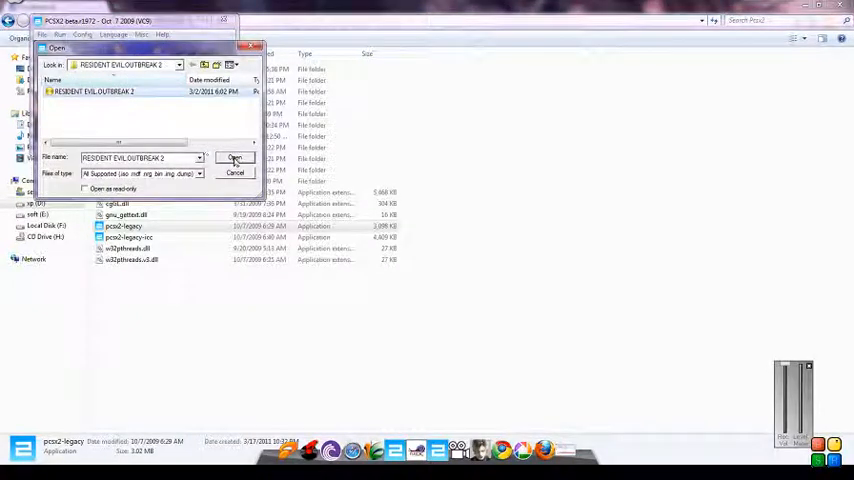
{"action": "left_click", "coordinate": [234, 156]}
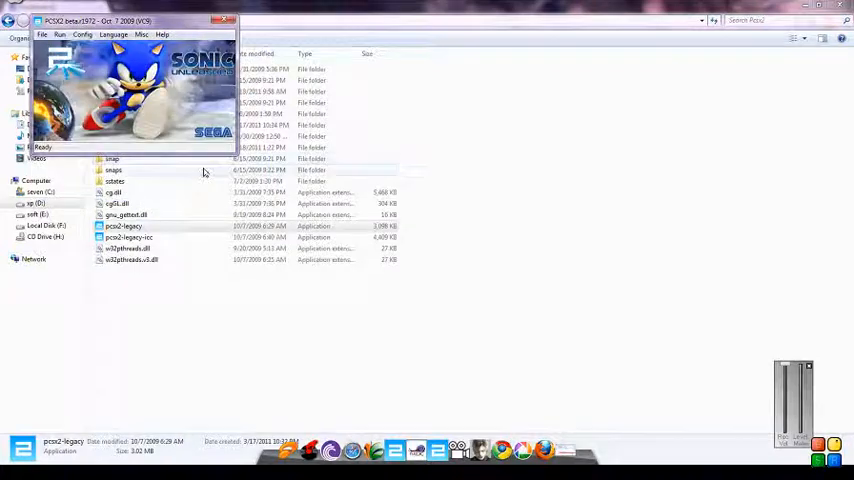